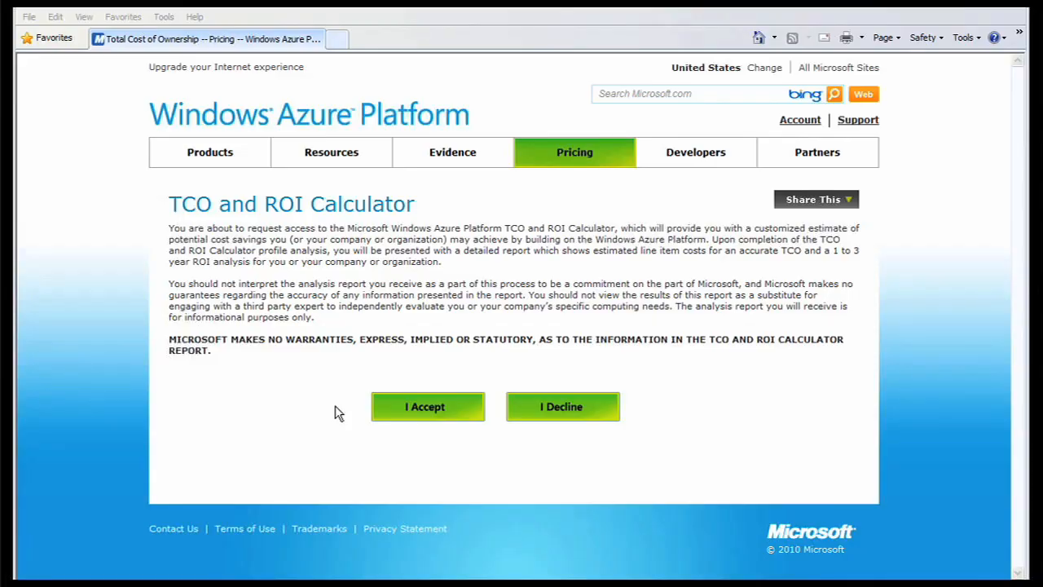
# Accept the calculator disclaimer to launch the questionnaire.
pyautogui.click(423, 406)
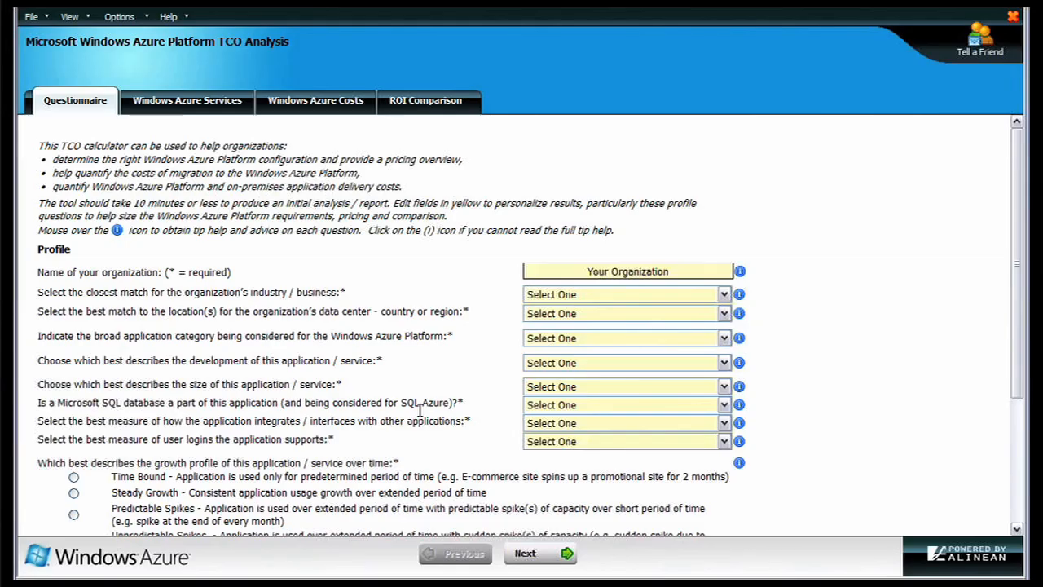
pyautogui.moveTo(764, 391)
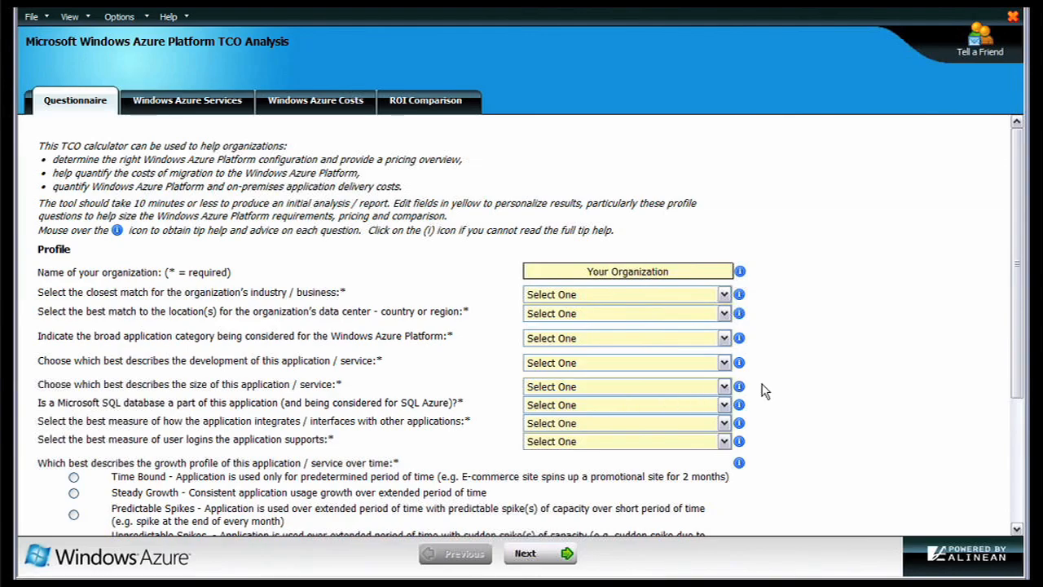
# Choose Web Applications as the application category, initially leveraging an existing other application.
pyautogui.click(622, 313)
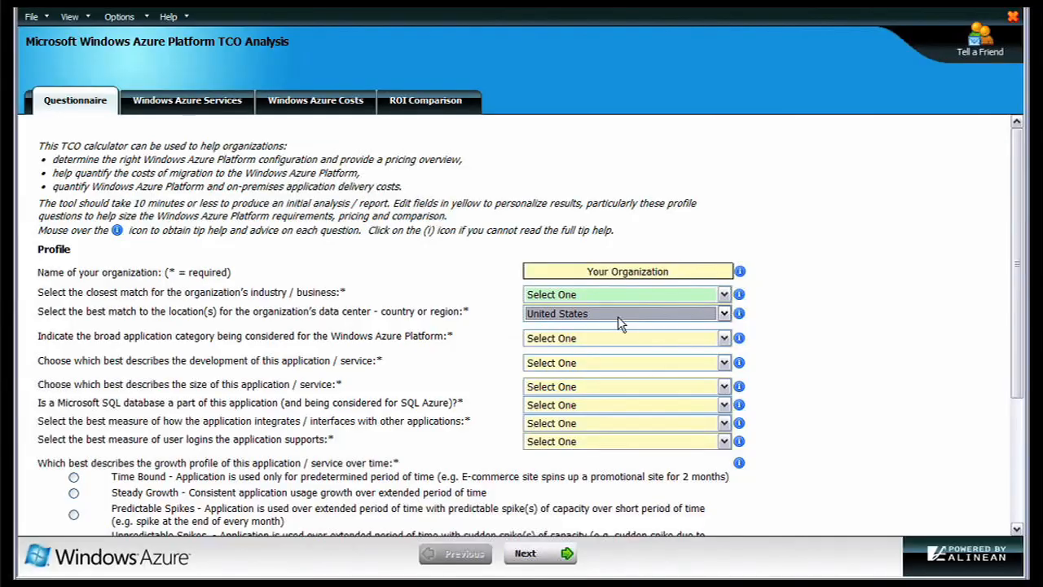
pyautogui.click(724, 337)
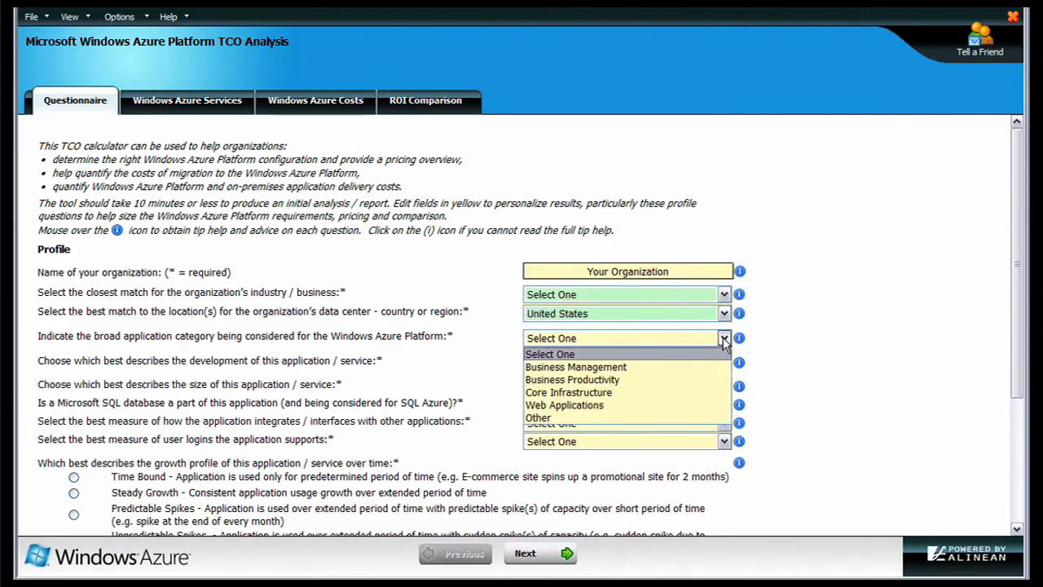
pyautogui.click(575, 366)
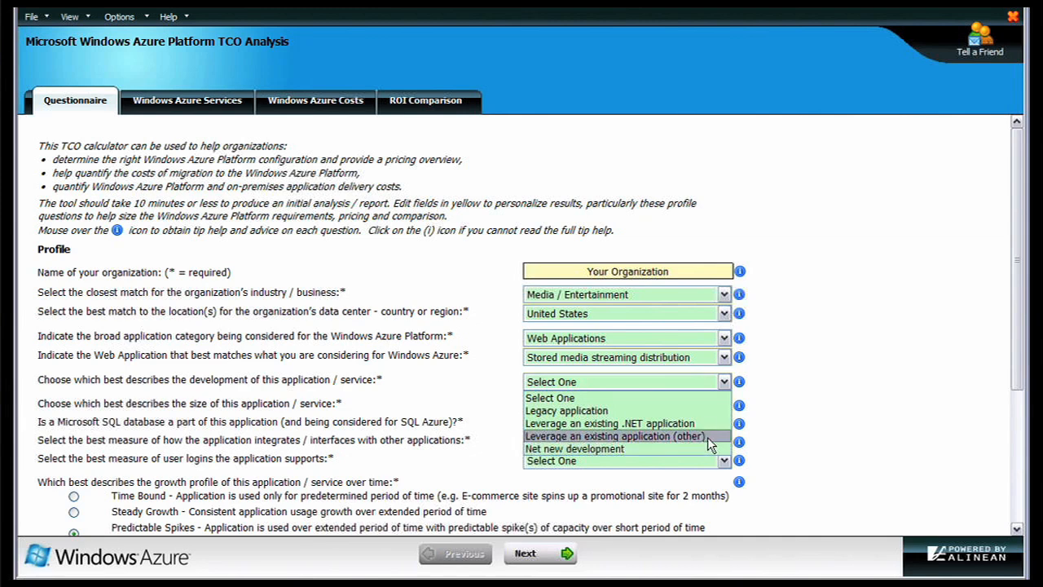
pyautogui.click(614, 437)
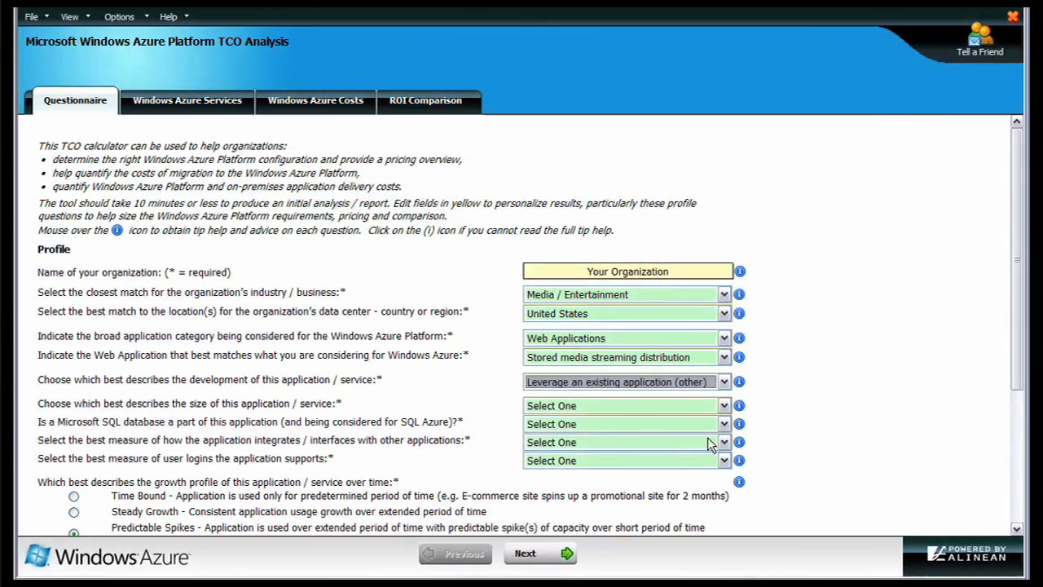
pyautogui.moveTo(766, 446)
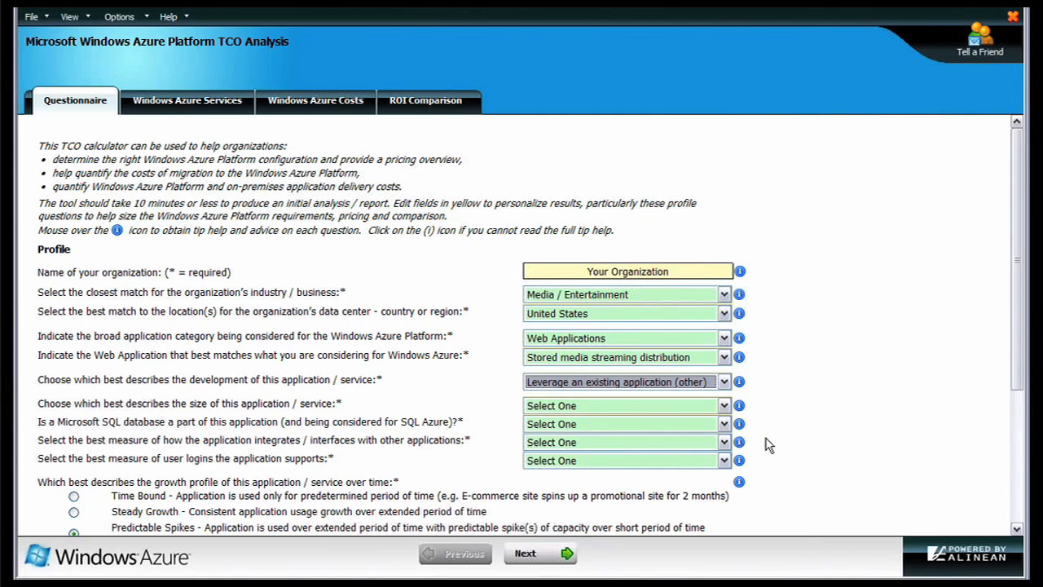
pyautogui.moveTo(725, 367)
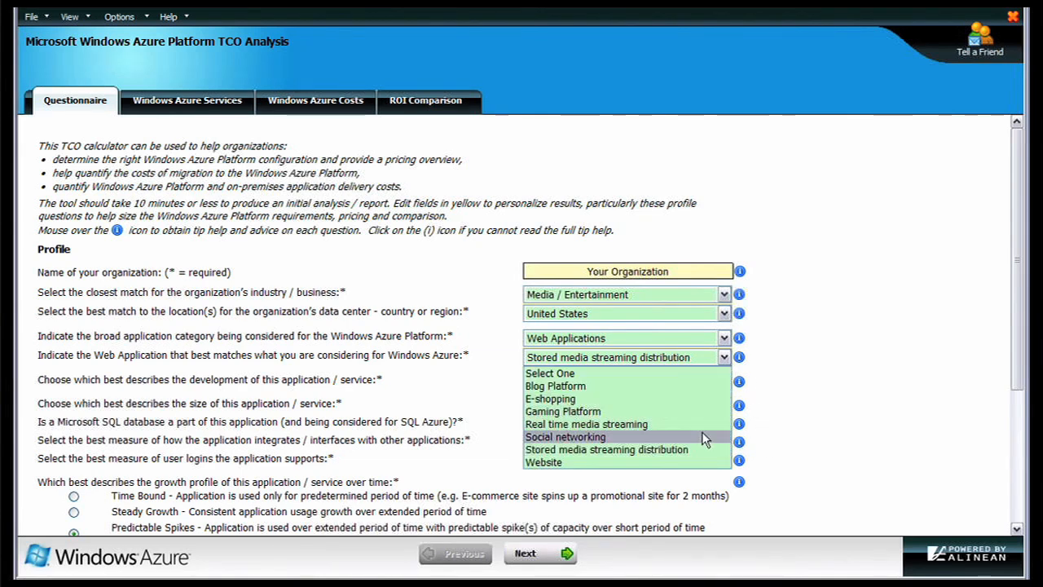
# Set the web application to Social networking built on an existing .NET application.
pyautogui.click(564, 436)
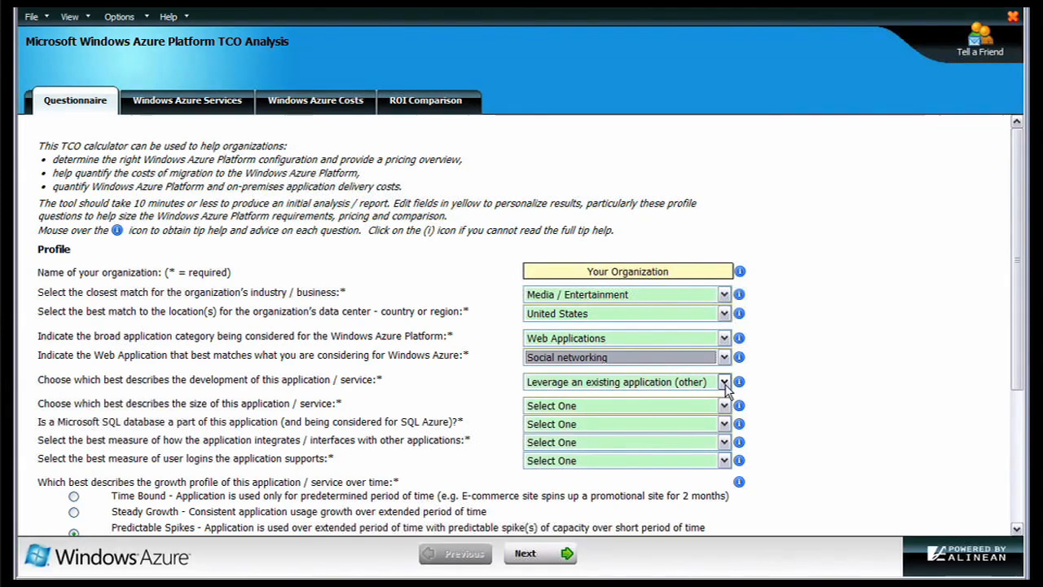
pyautogui.click(724, 382)
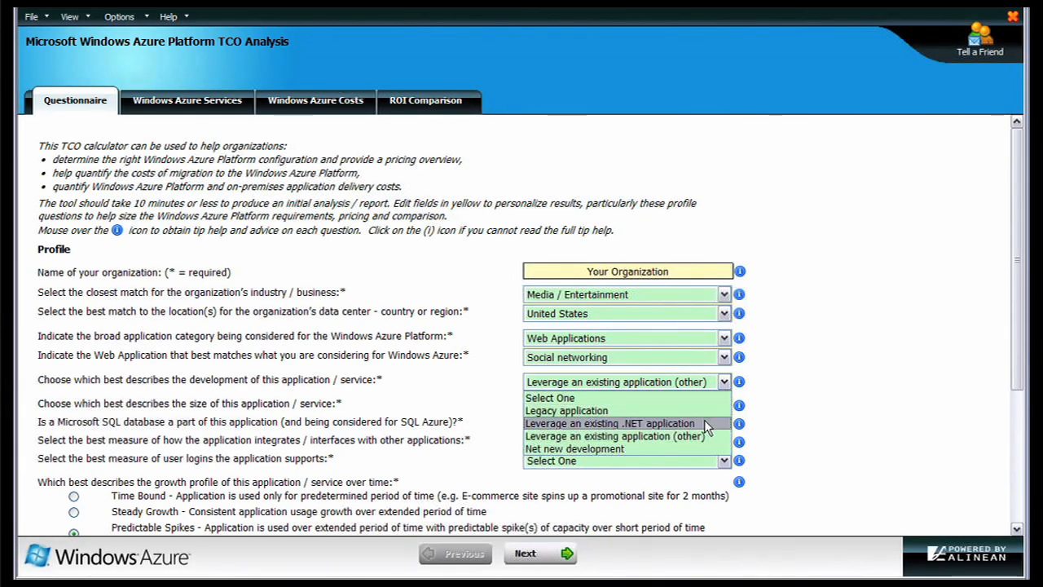
pyautogui.click(609, 424)
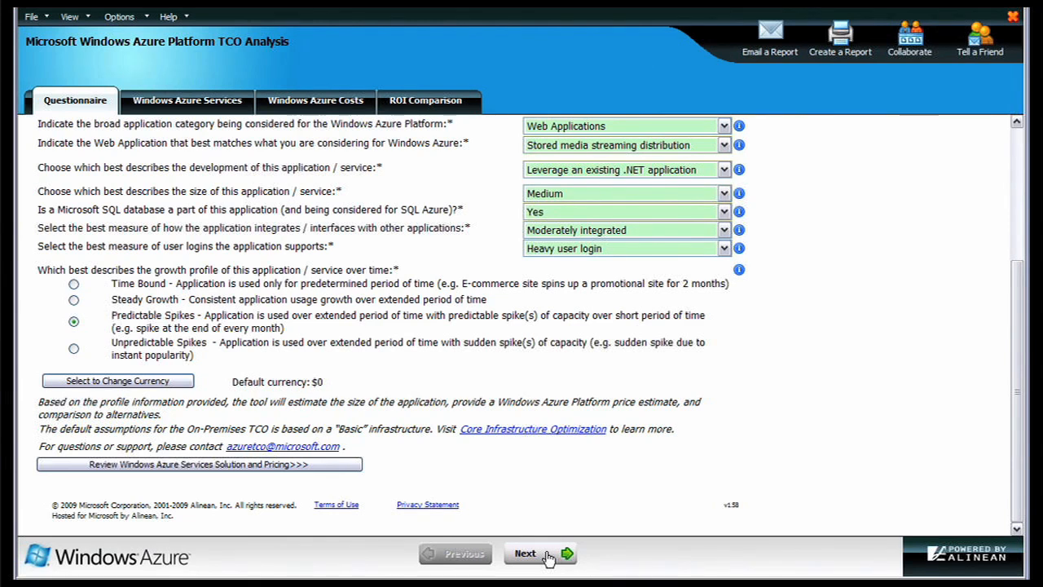
# Move to the Windows Azure Services estimate and set the number of Azure instances to 20.
pyautogui.click(535, 554)
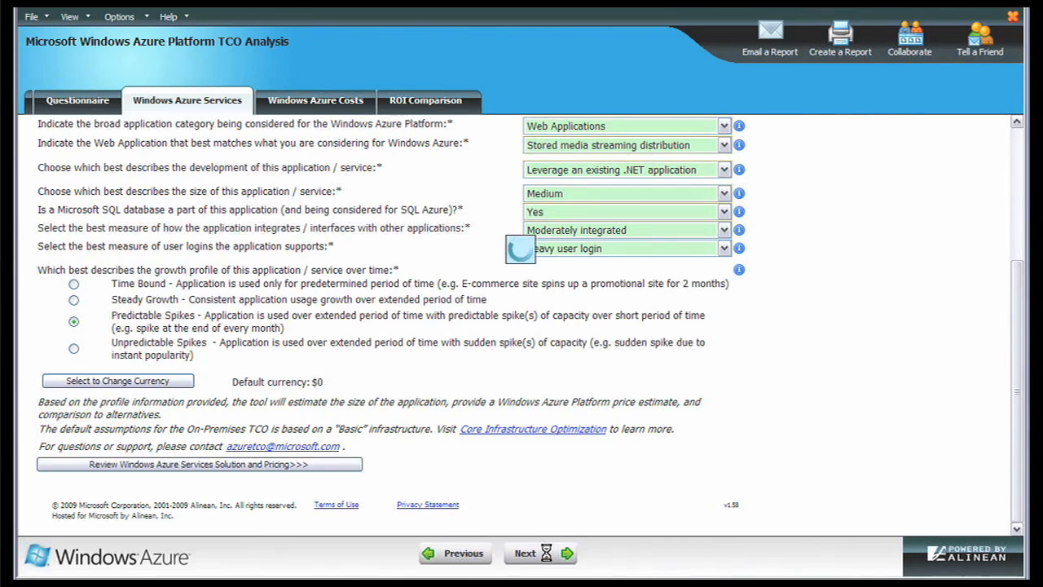
pyautogui.click(524, 554)
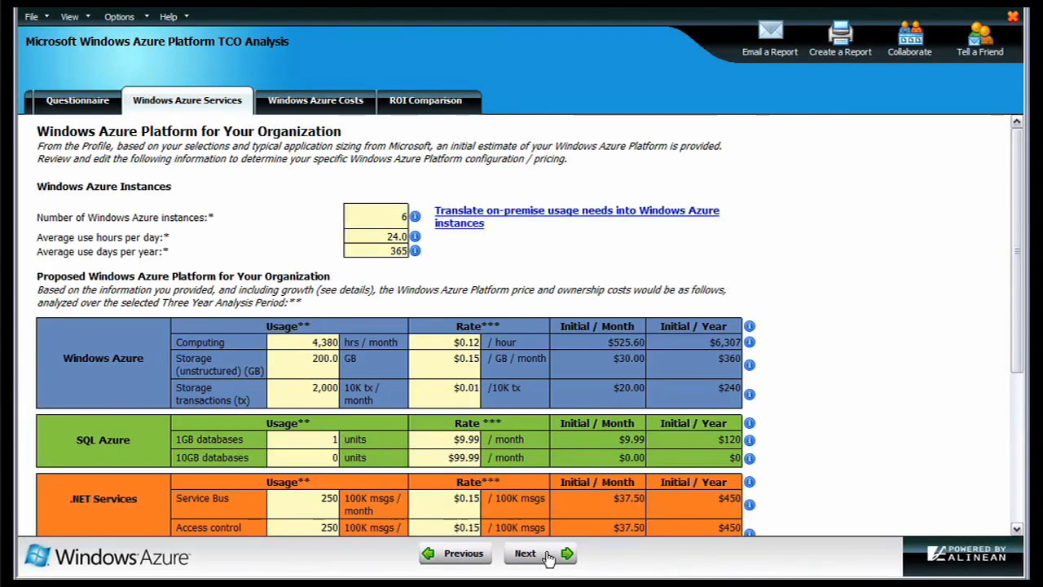
pyautogui.moveTo(769, 272)
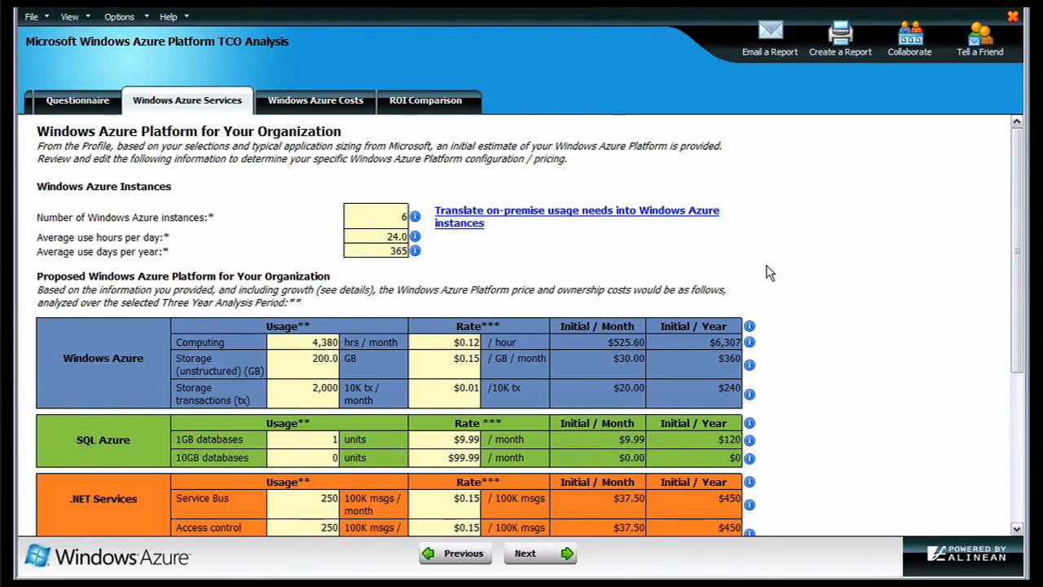
pyautogui.scroll(-3)
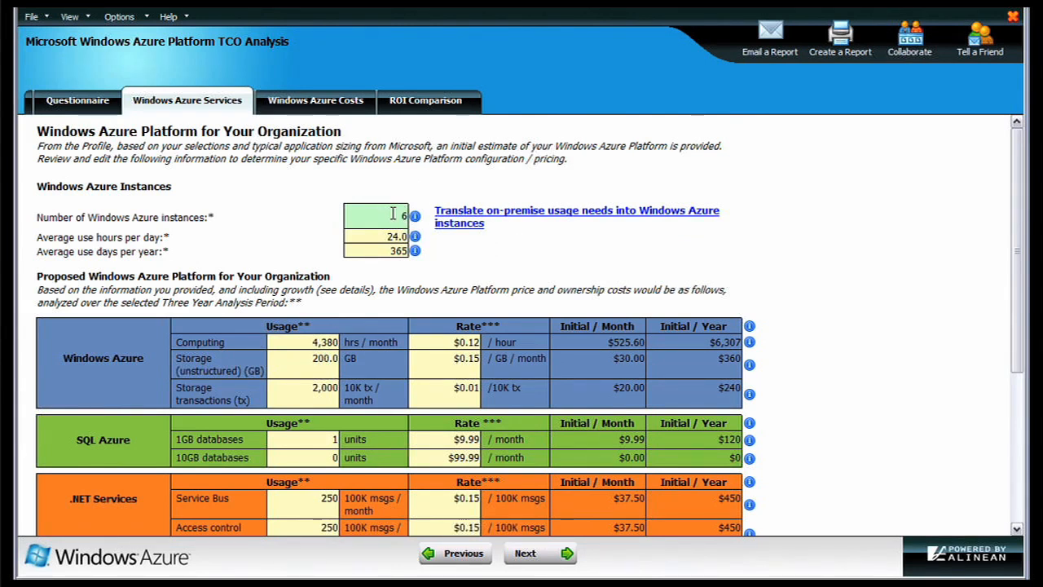
pyautogui.moveTo(486, 246)
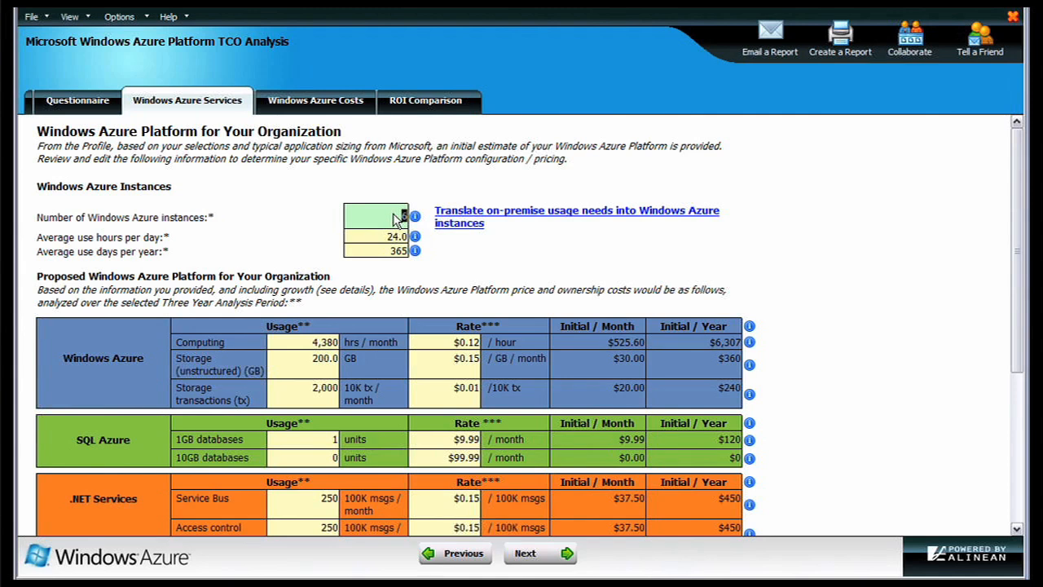
pyautogui.write('20')
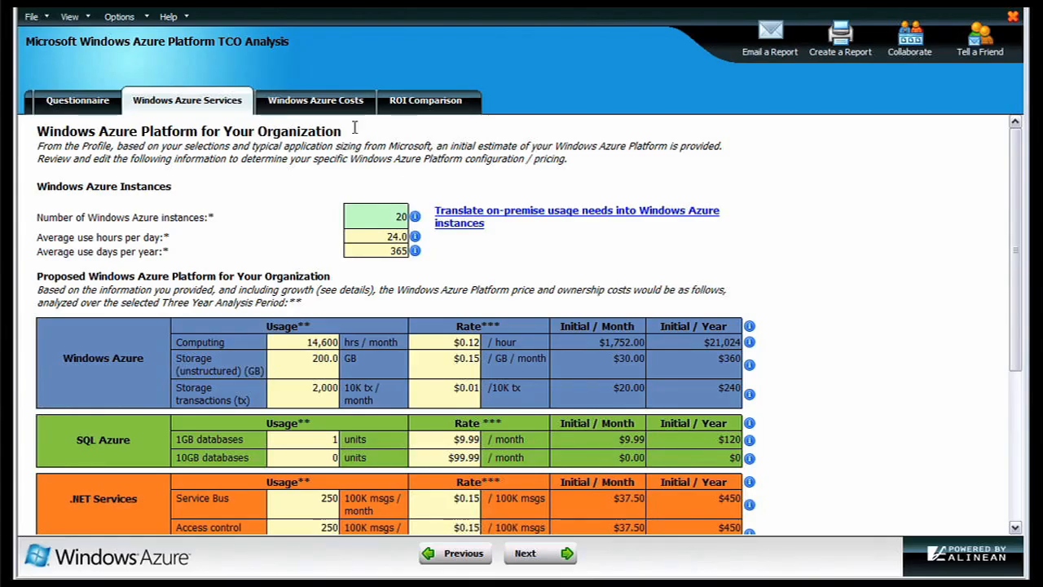
# Show the Windows Azure Costs three-year total cost of ownership table and chart.
pyautogui.click(316, 101)
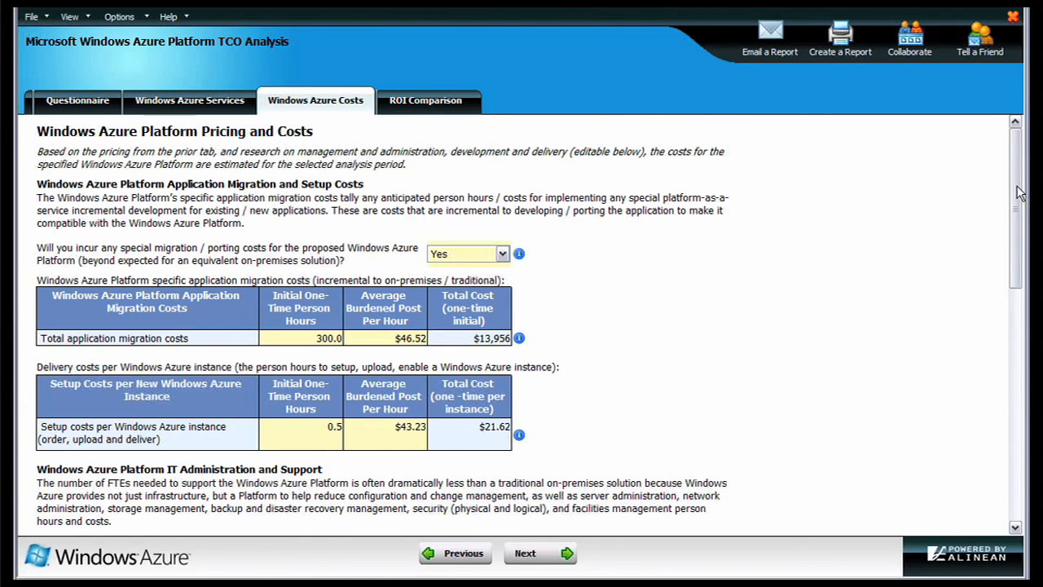
pyautogui.scroll(-3)
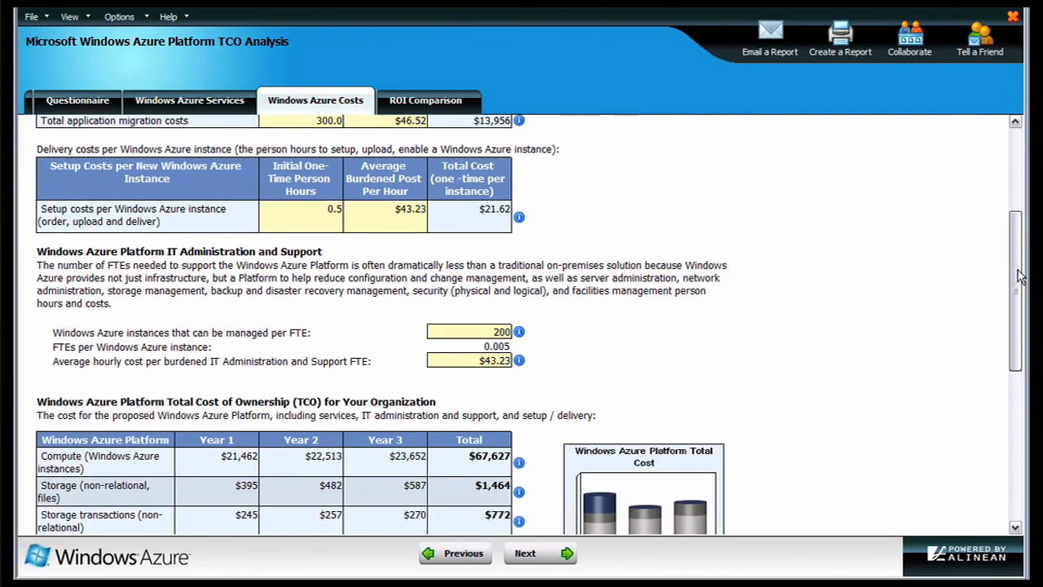
pyautogui.scroll(-3)
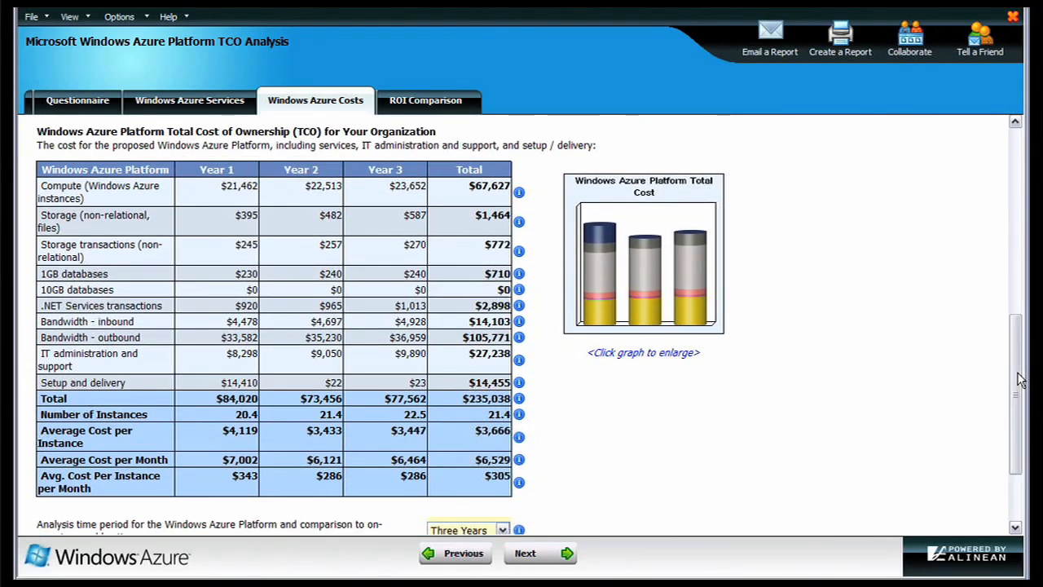
pyautogui.moveTo(831, 466)
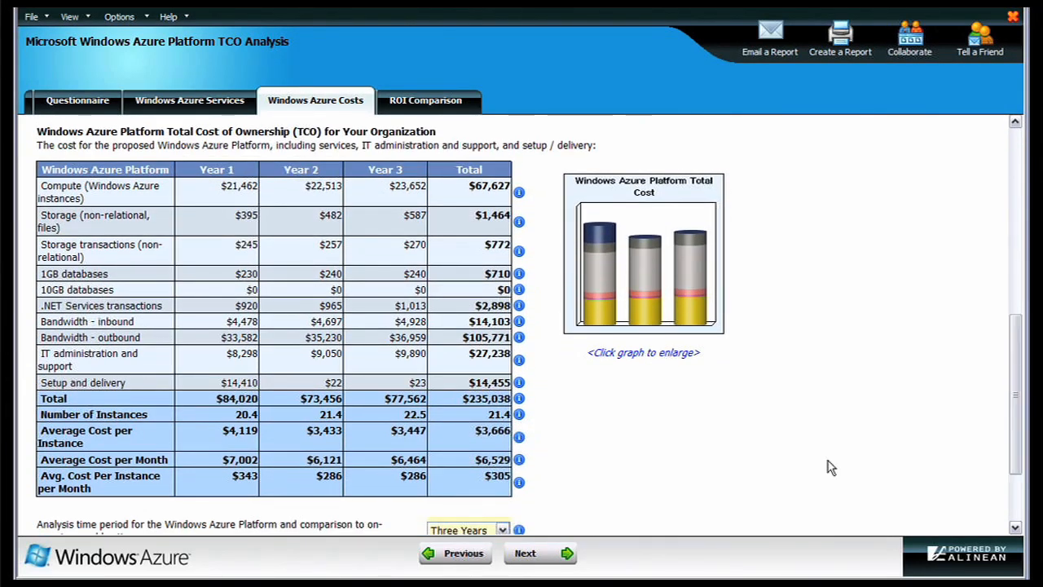
pyautogui.moveTo(652, 459)
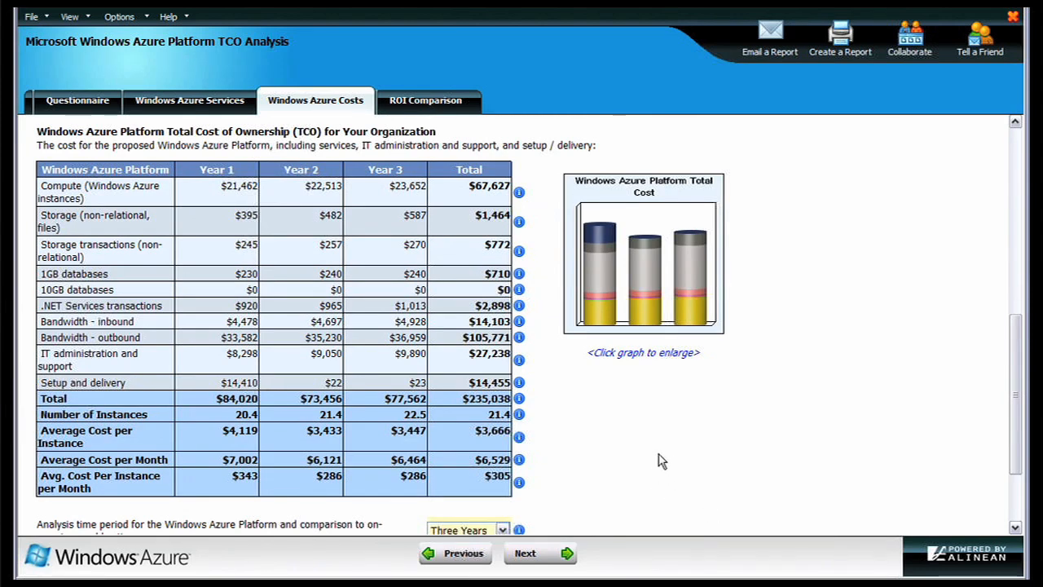
pyautogui.moveTo(643, 358)
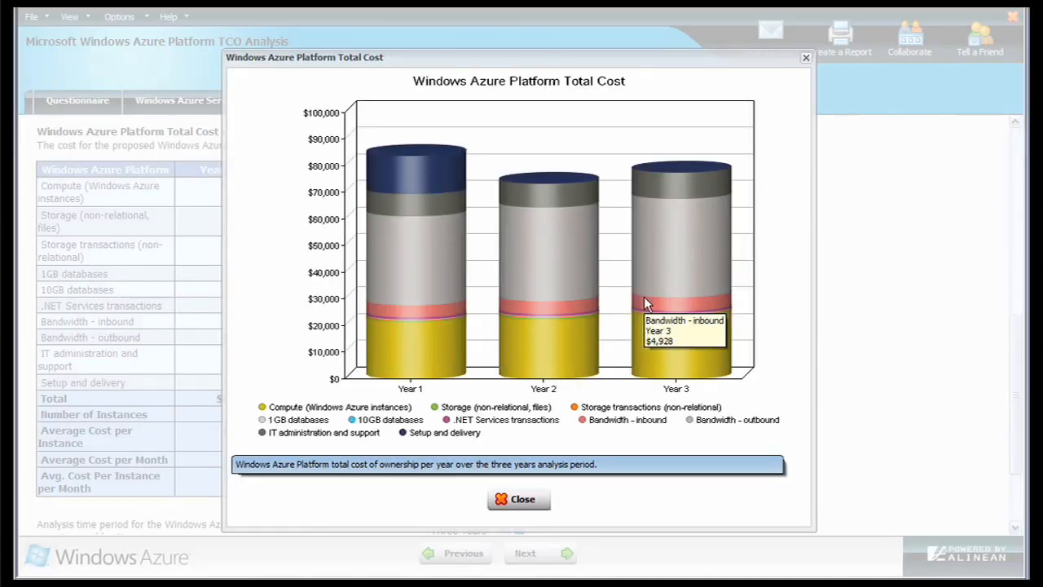
pyautogui.moveTo(887, 337)
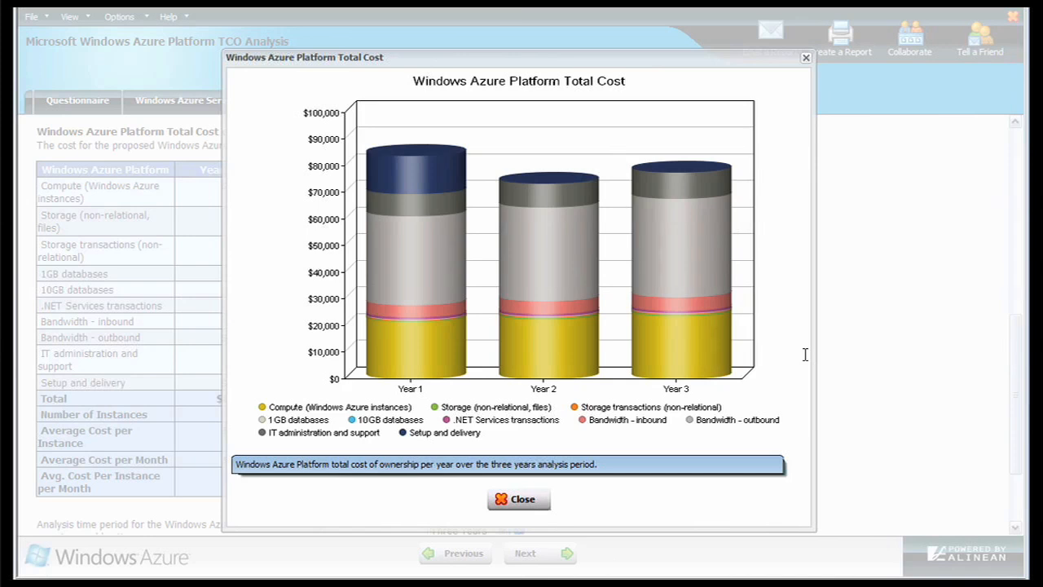
pyautogui.moveTo(776, 415)
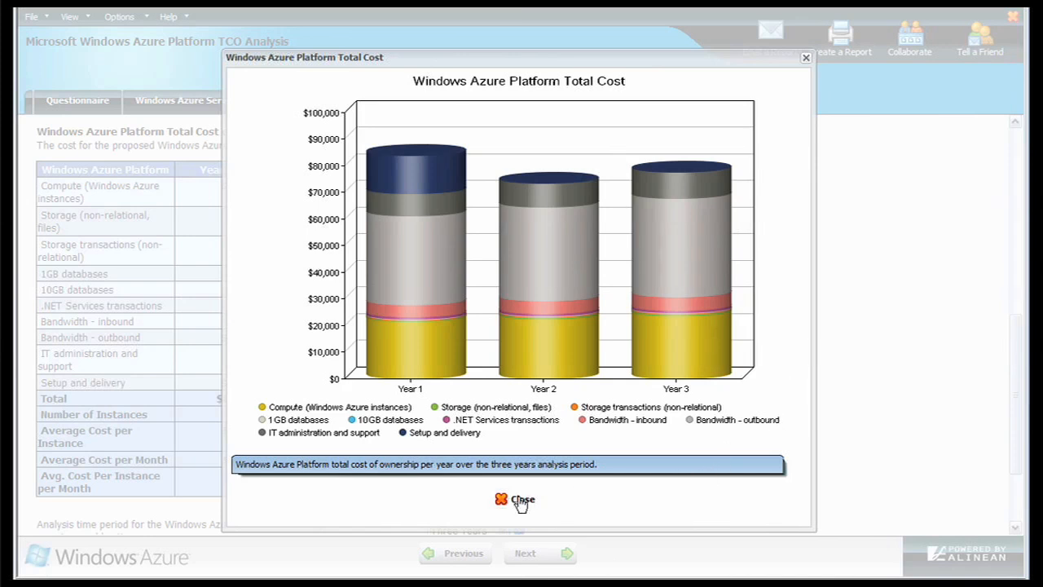
pyautogui.click(513, 499)
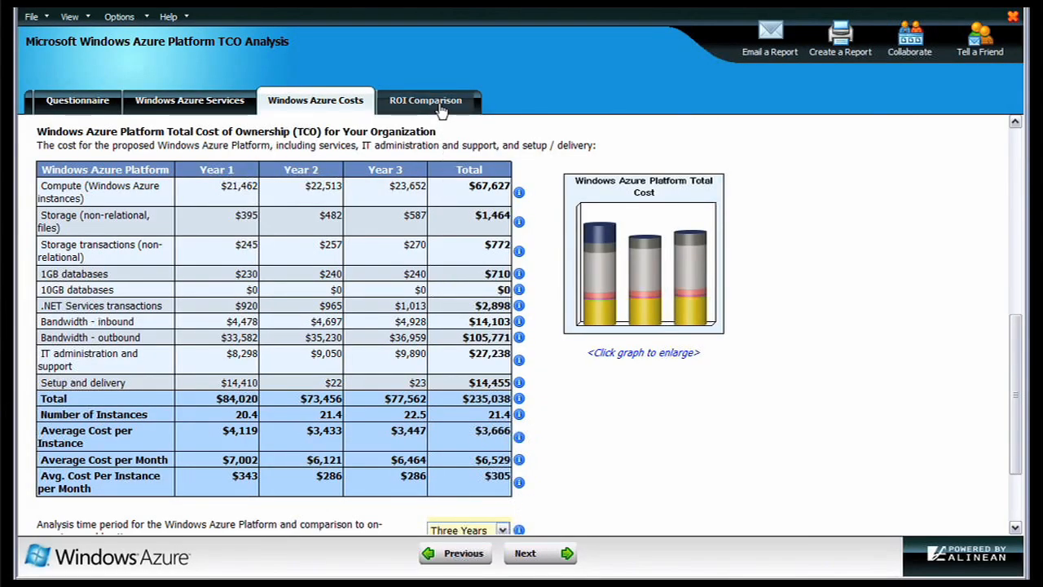
# Show the ROI Comparison page down to the On-Premises (virtualized) Details table.
pyautogui.click(424, 101)
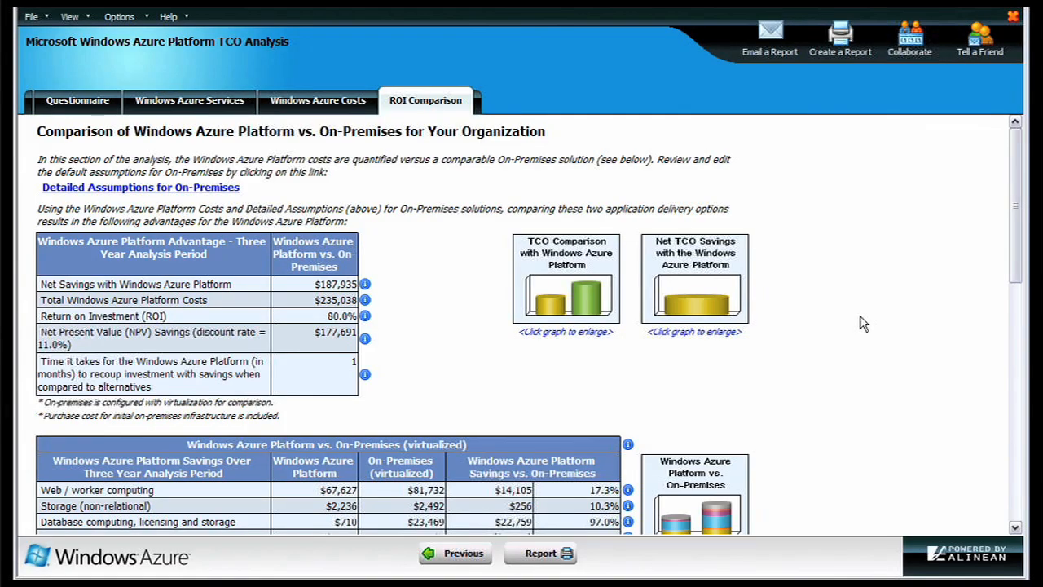
pyautogui.moveTo(407, 297)
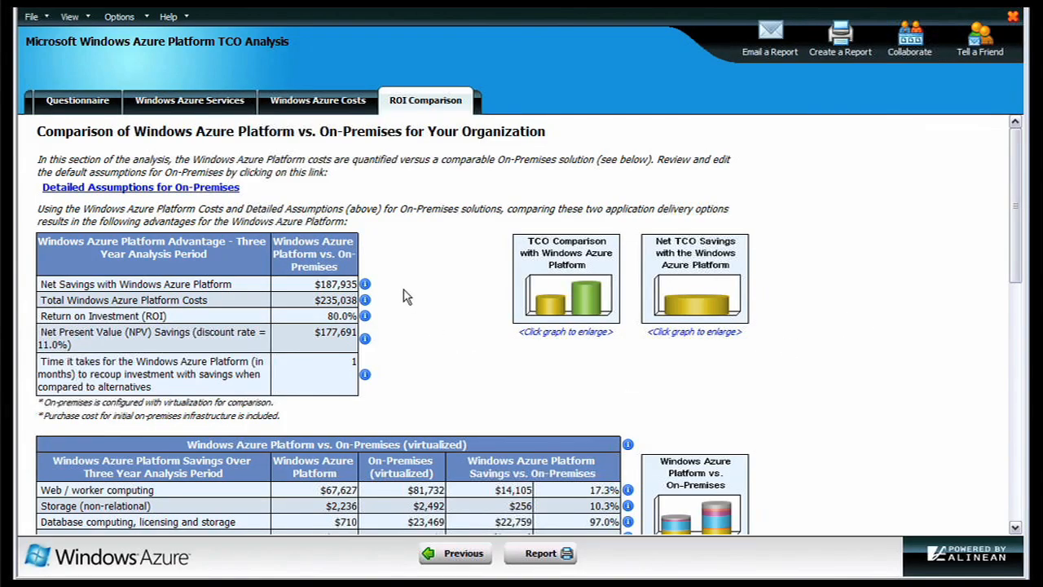
pyautogui.moveTo(391, 311)
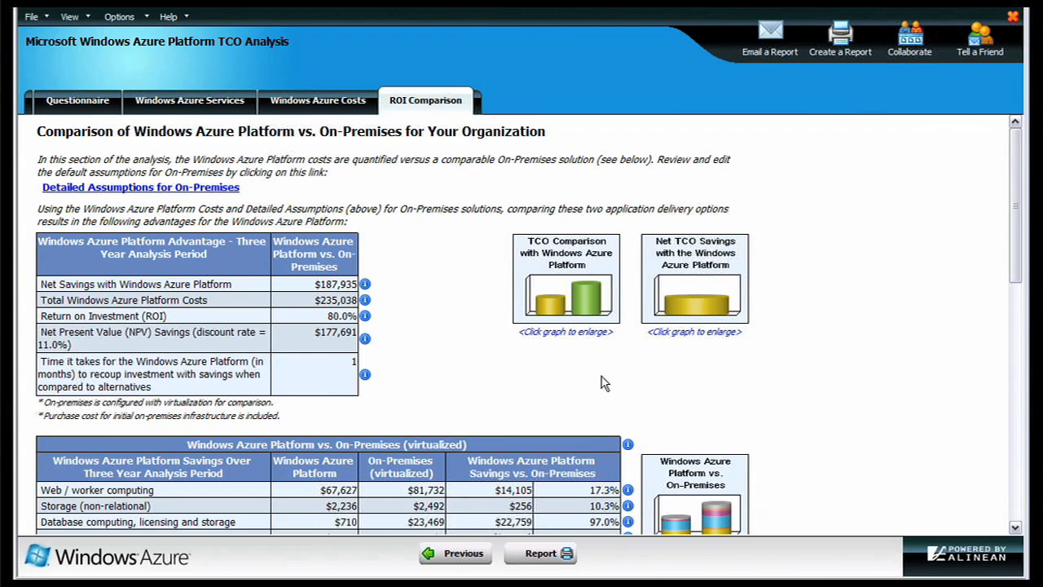
pyautogui.scroll(-3)
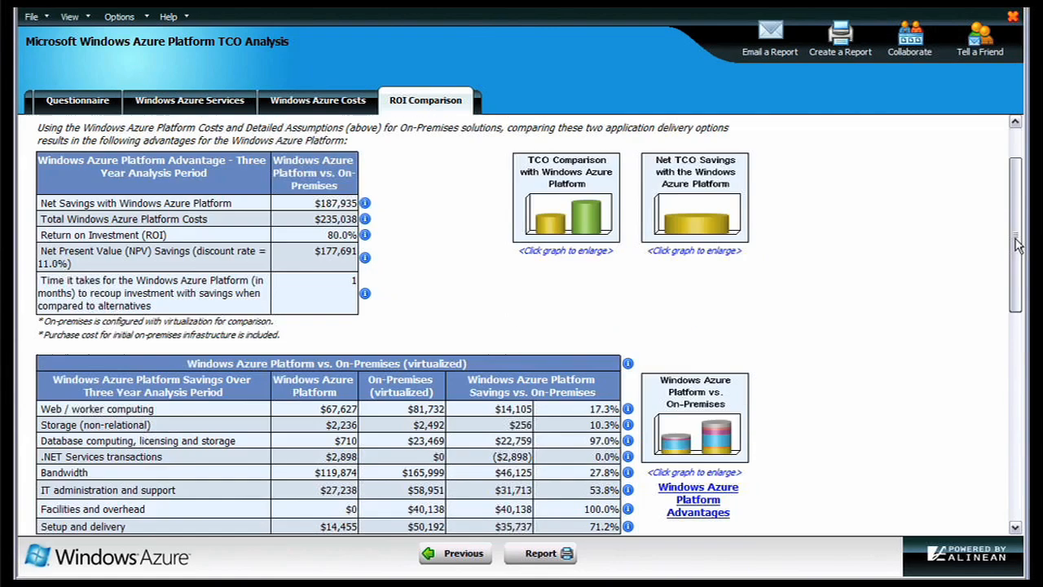
pyautogui.scroll(-3)
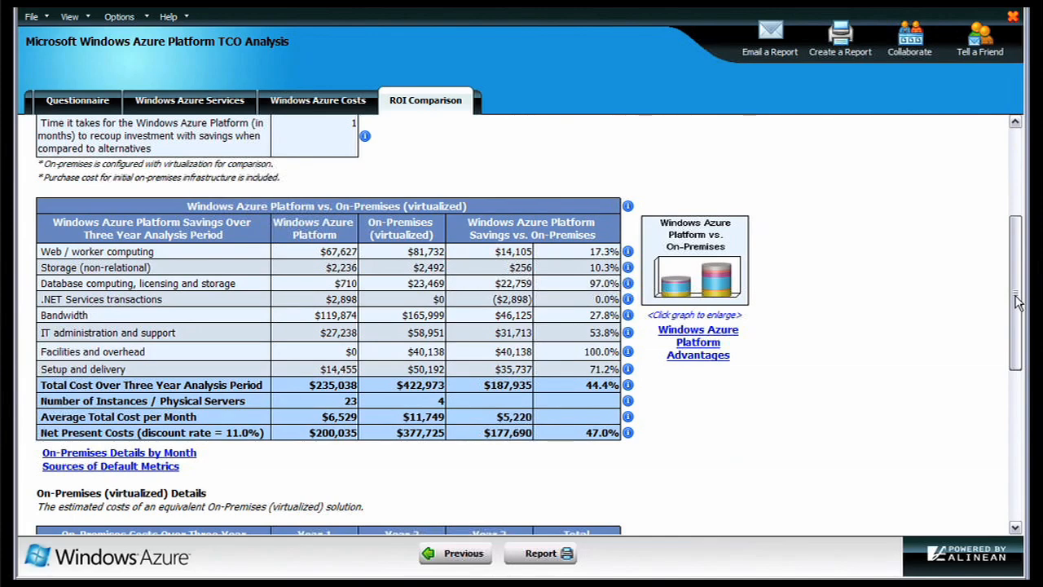
pyautogui.scroll(-3)
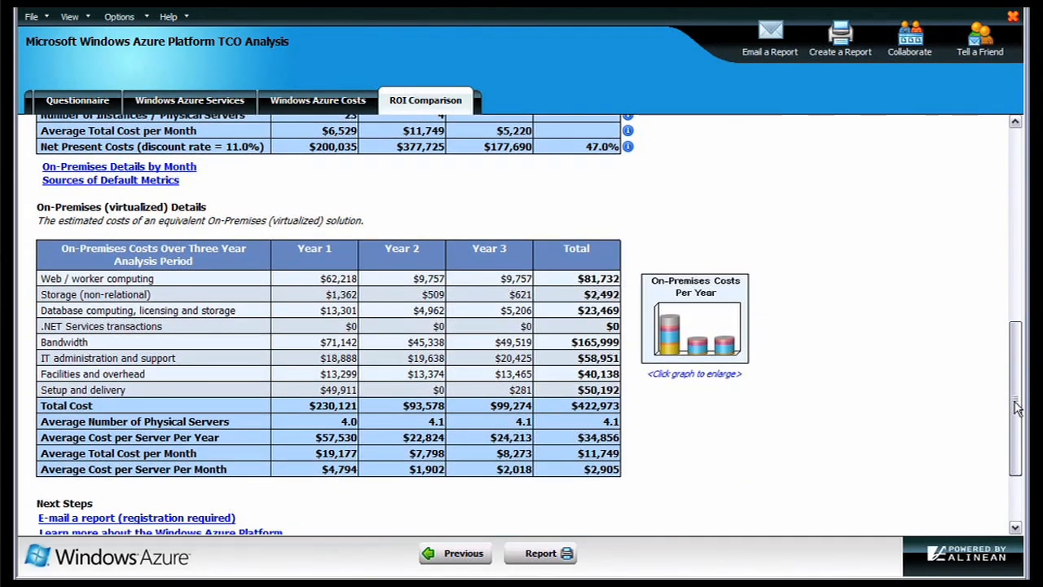
pyautogui.click(694, 325)
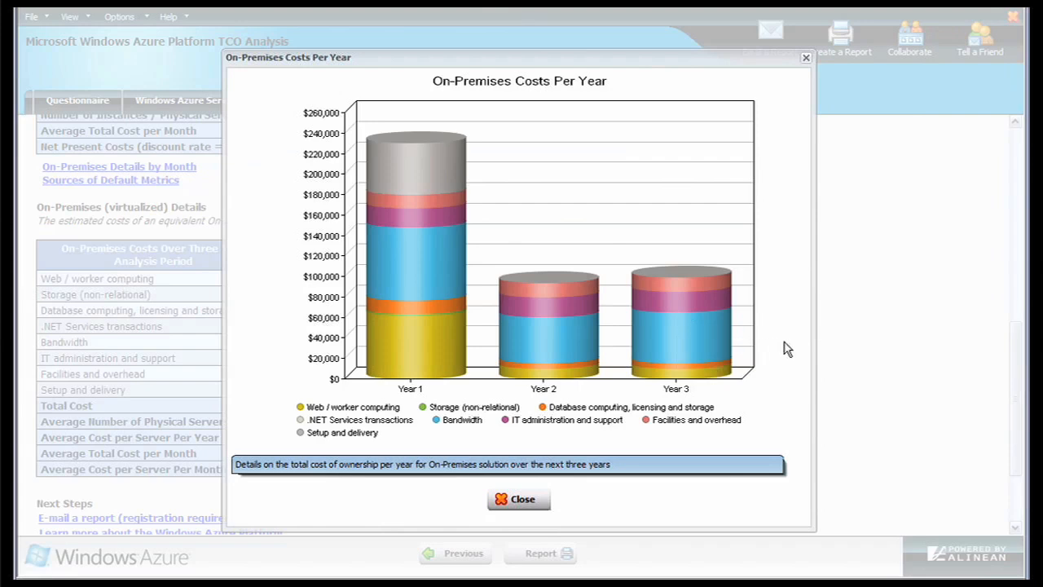
pyautogui.click(518, 498)
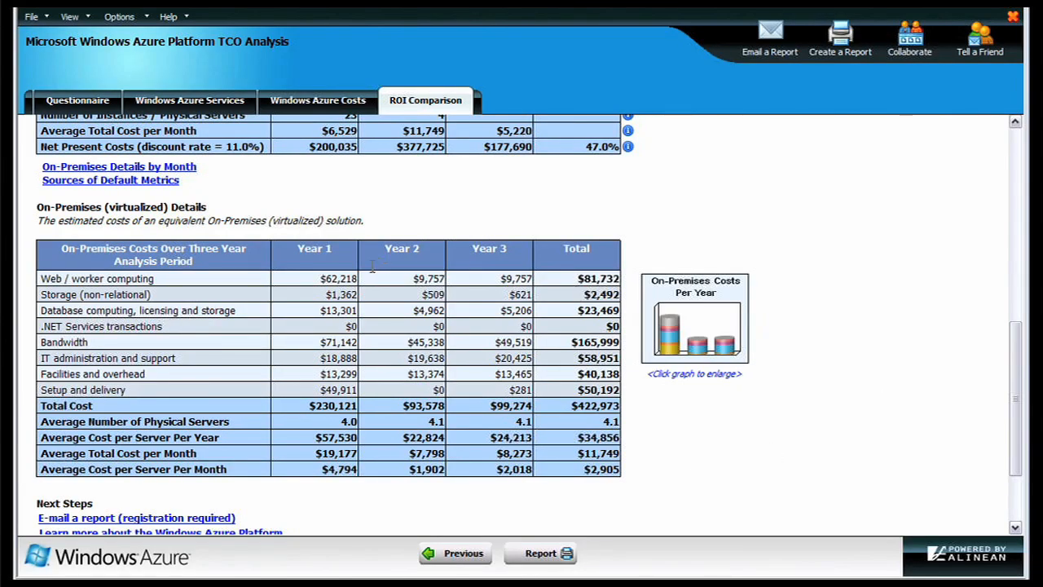
pyautogui.moveTo(400, 195)
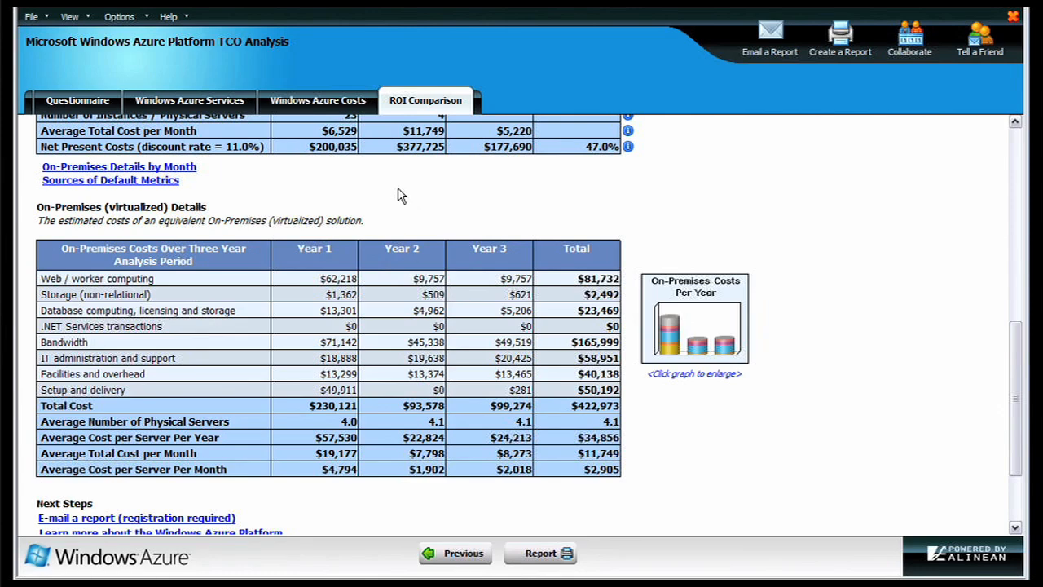
pyautogui.moveTo(971, 381)
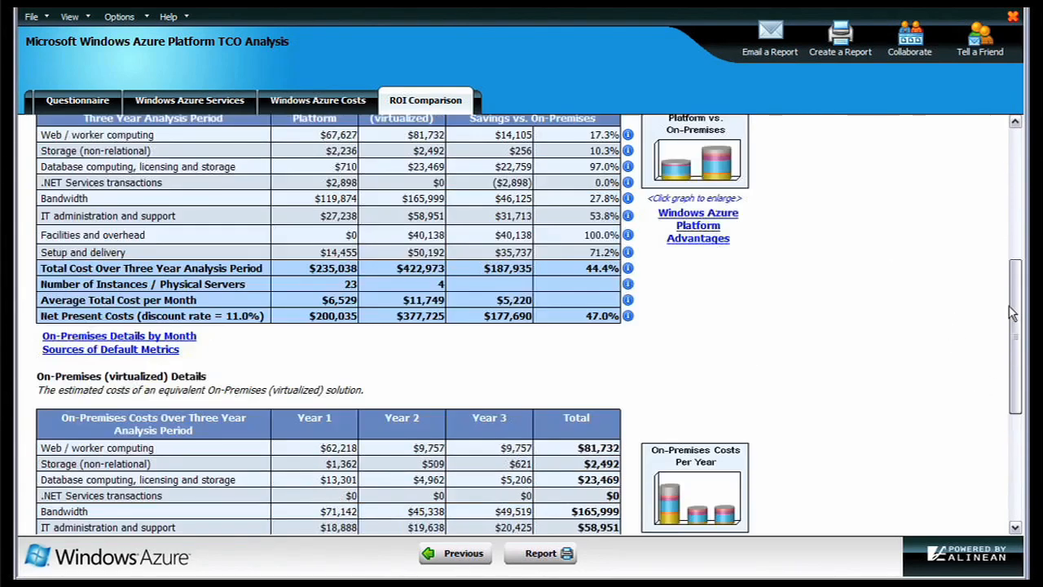
# Scroll the ROI Comparison back up to the Azure-versus-on-premises savings summary table.
pyautogui.scroll(3)
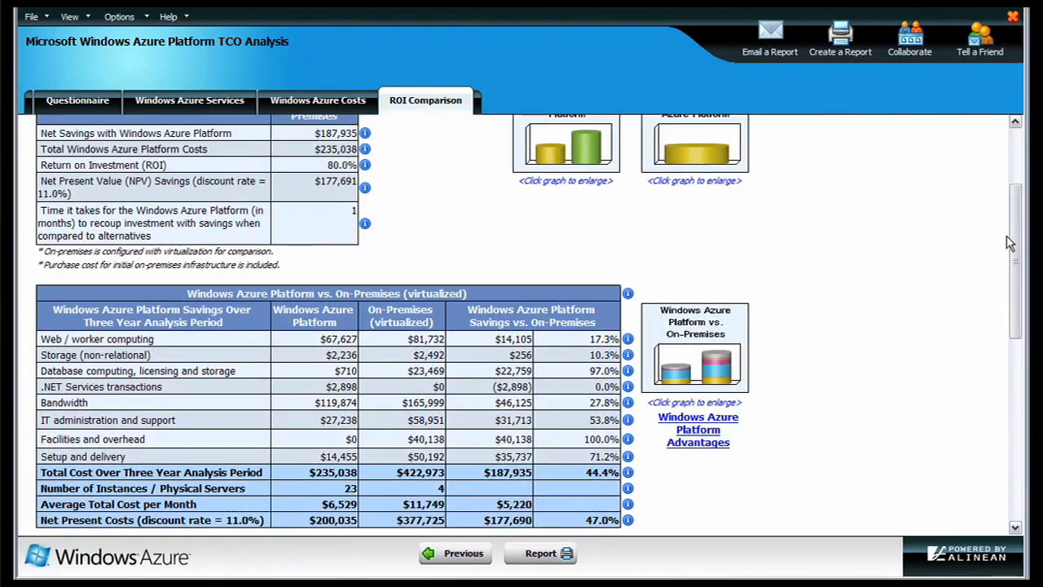